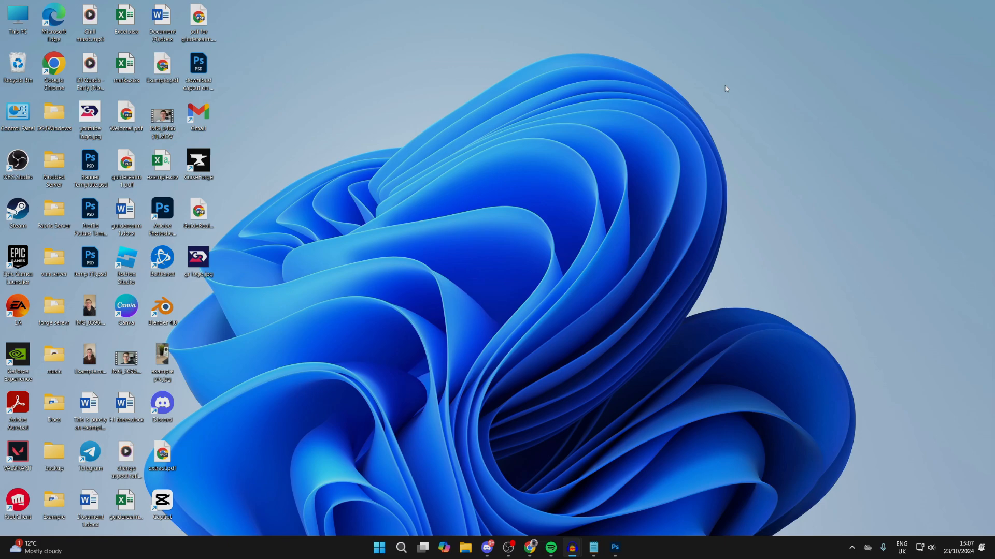
mouse_move(466, 319)
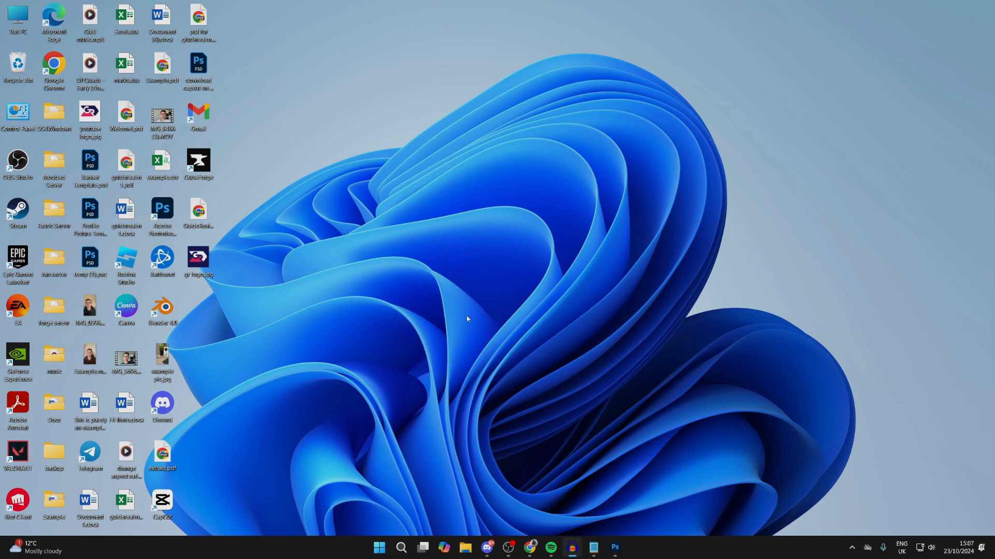
Step: Bring up the Start menu from the taskbar
click(379, 547)
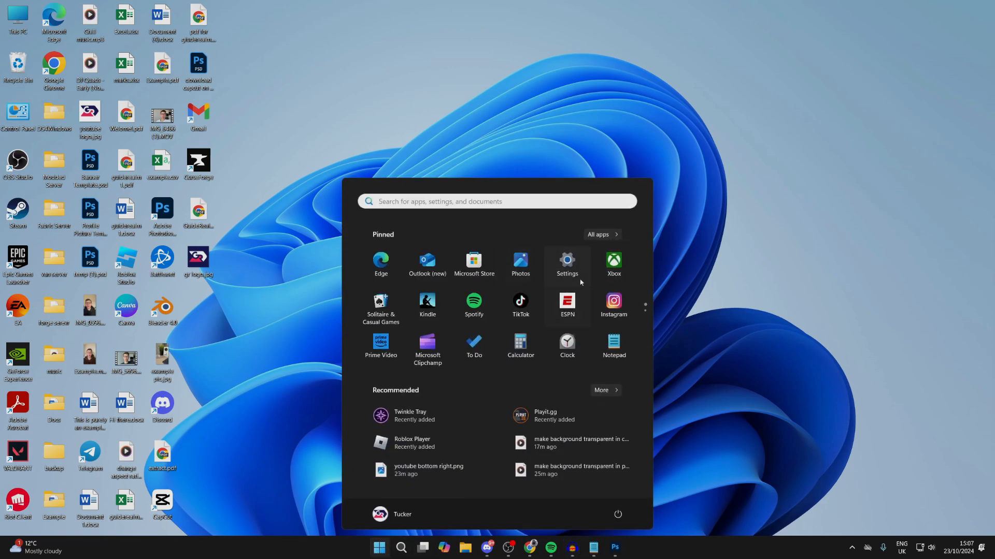
Step: Go to Settings > Accounts and reach the Sign-in options list
click(565, 261)
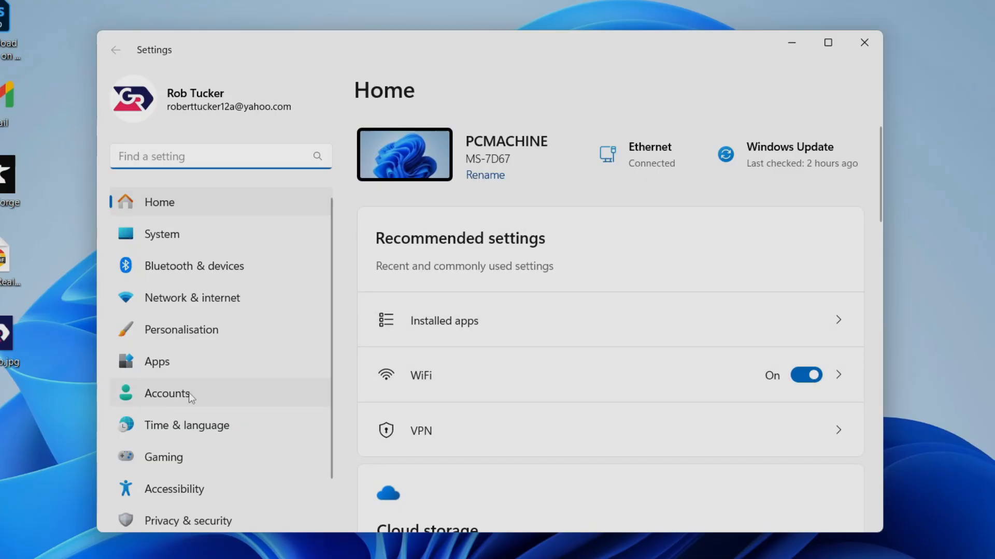
click(166, 394)
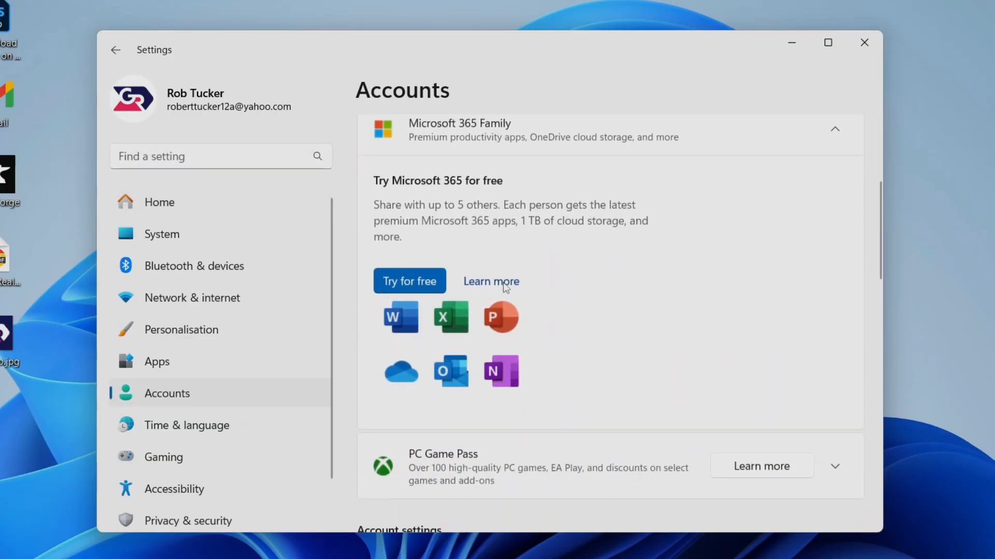
scroll(down, 3)
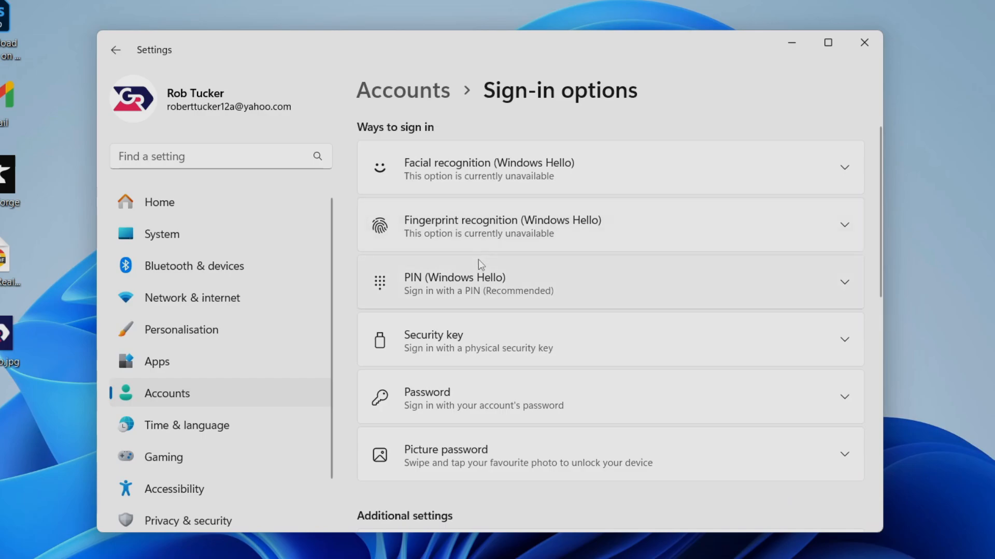
mouse_move(469, 395)
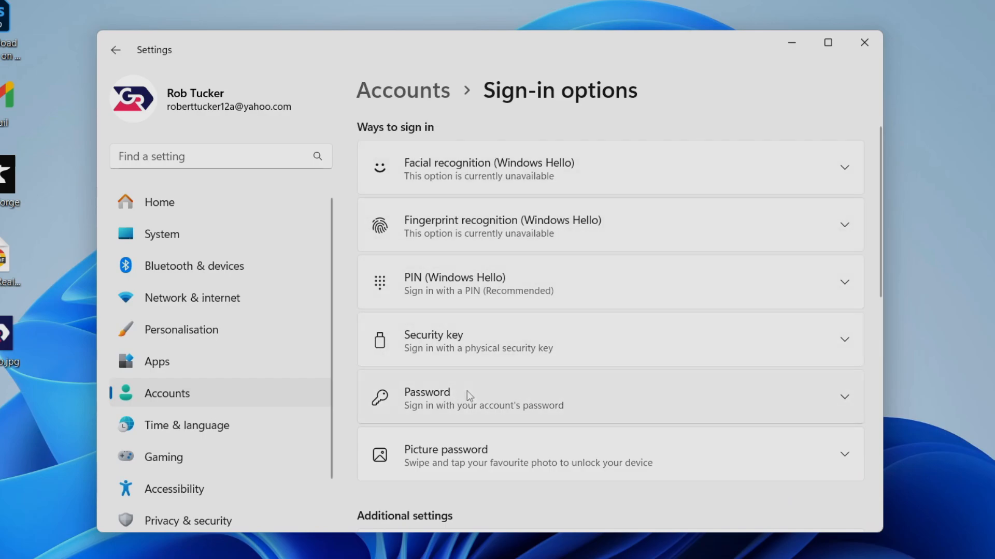
Step: Start a password change from the Password sign-in option
click(609, 397)
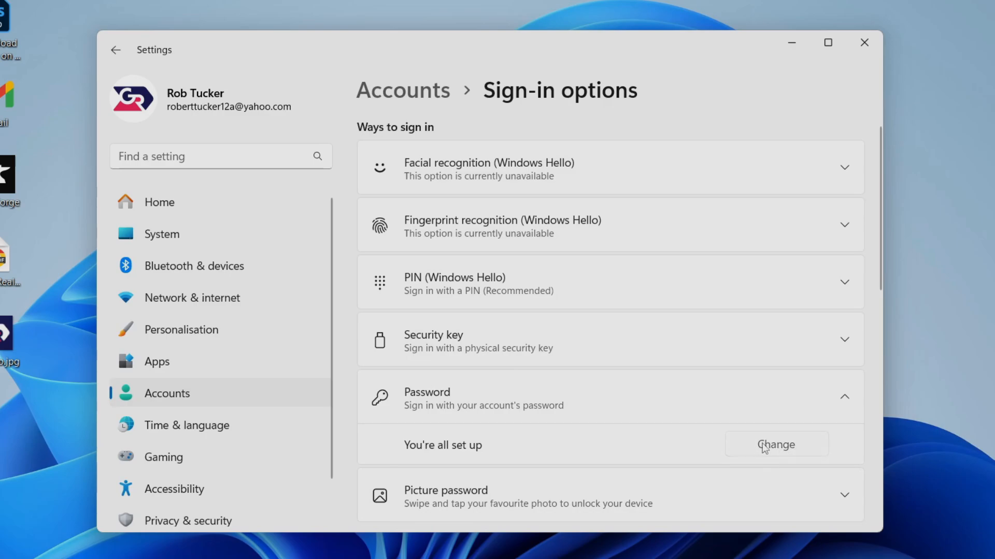
click(775, 445)
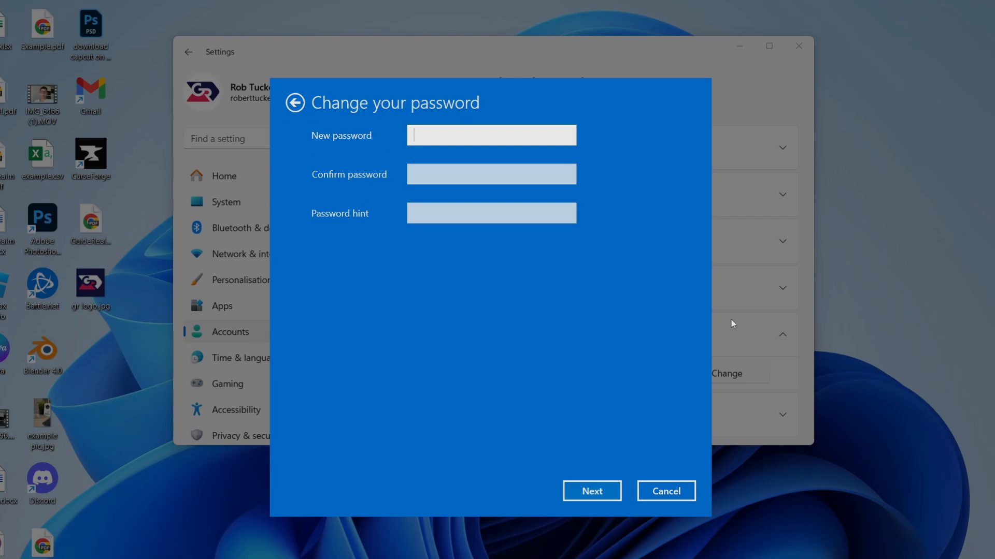
Step: Enter and confirm the new password, finish the change, and close Settings
text(•••)
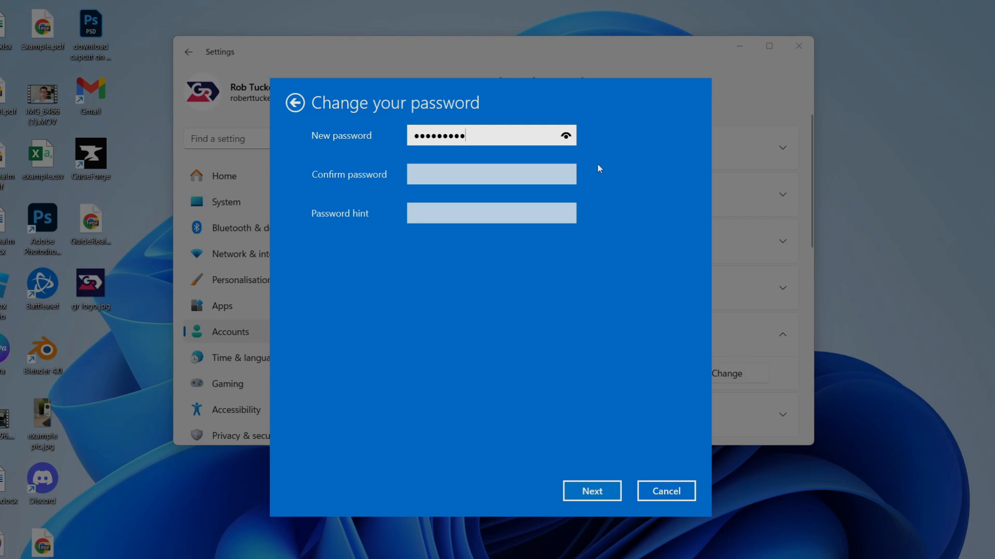
text(••••••)
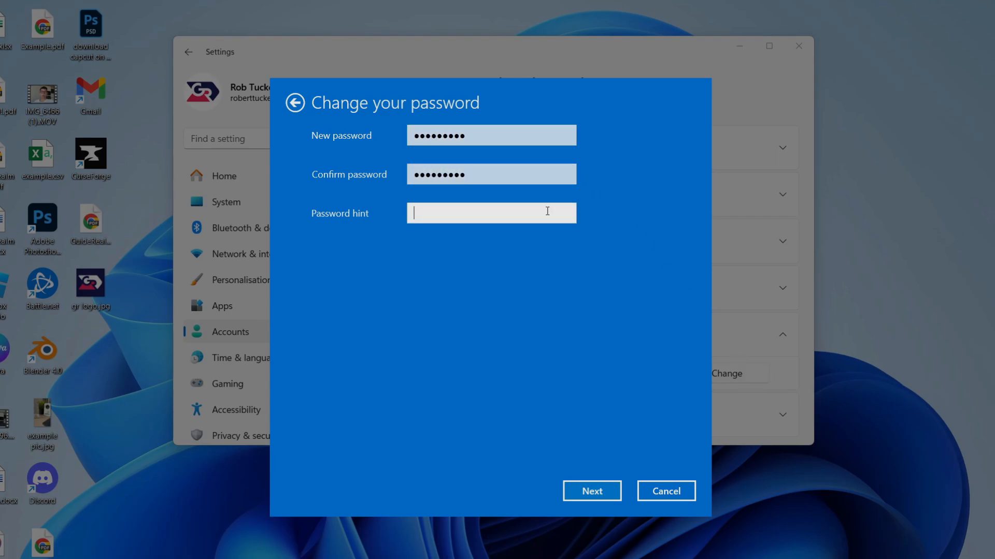
click(591, 490)
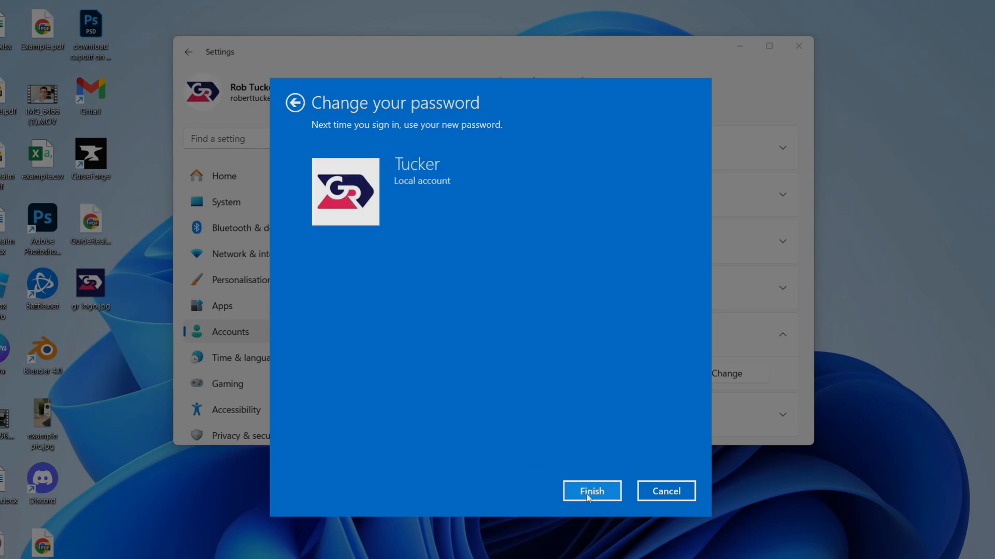
click(591, 491)
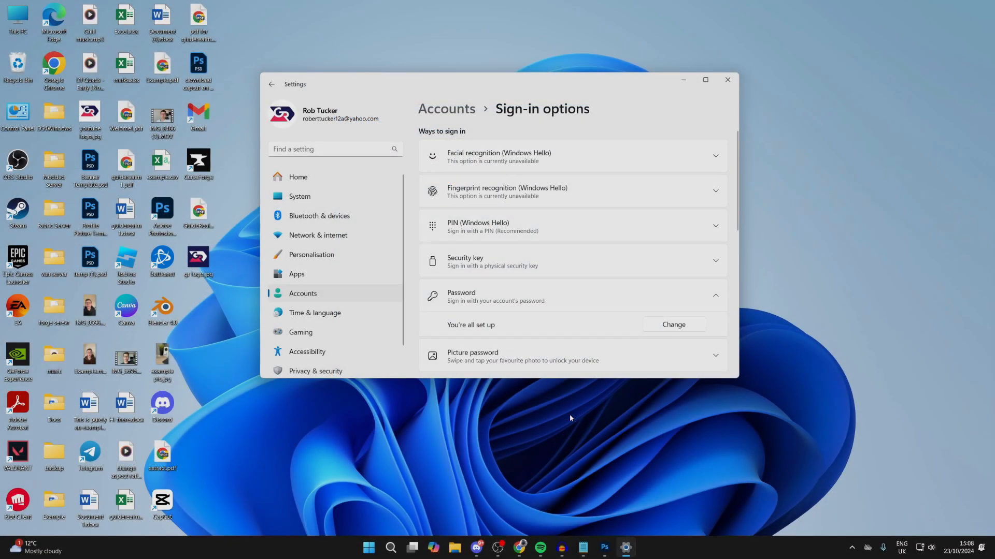
click(728, 80)
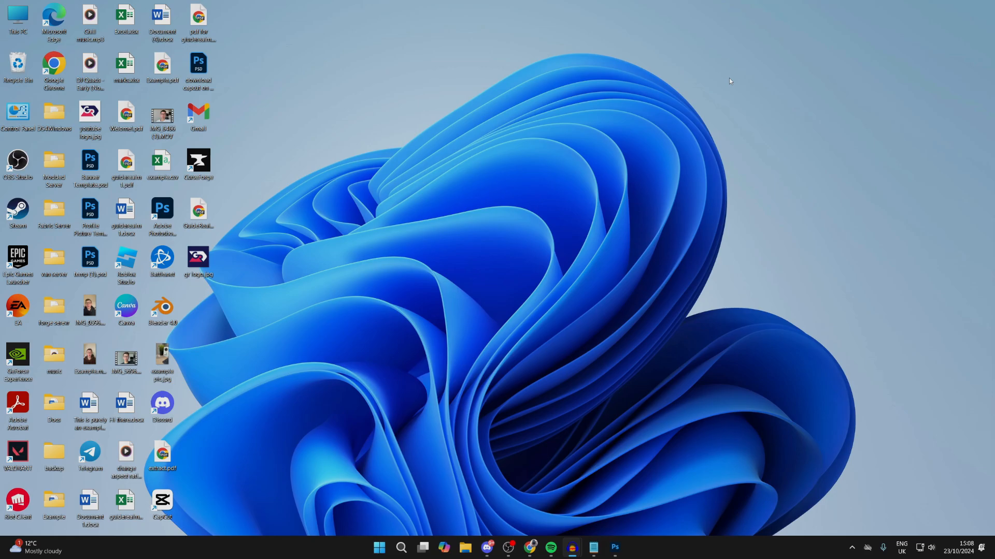